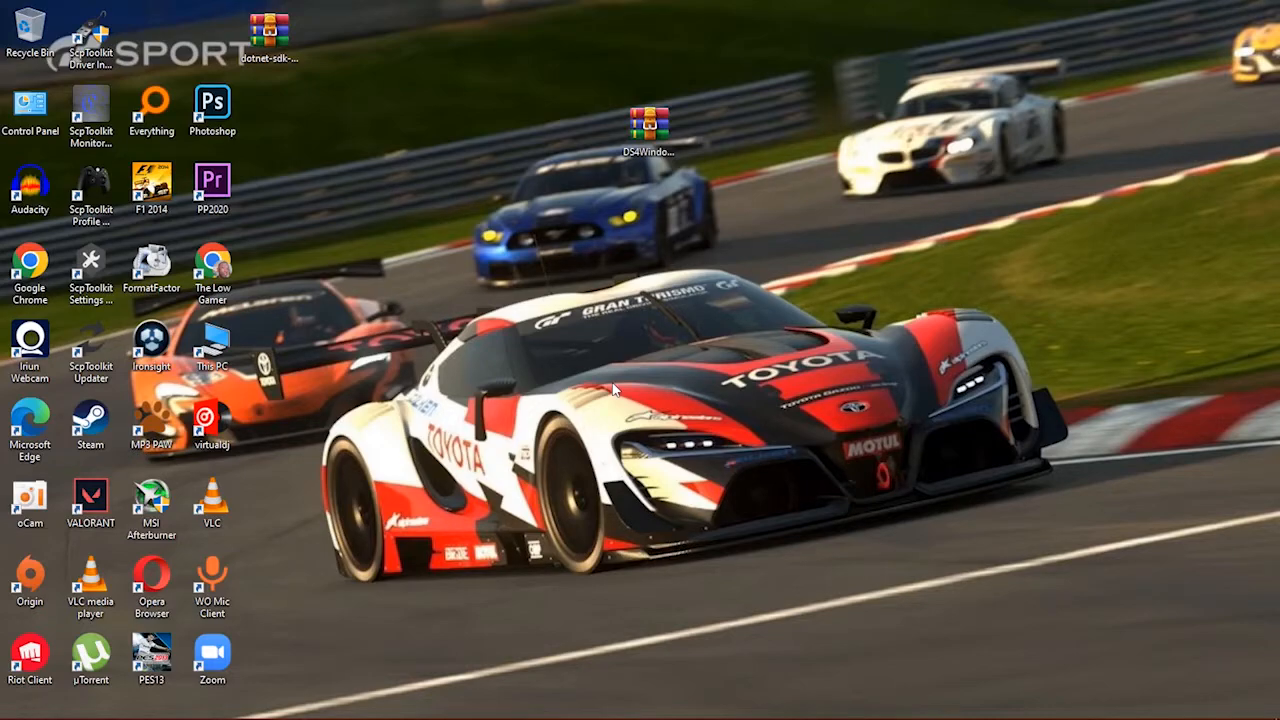
pyautogui.moveTo(710, 370)
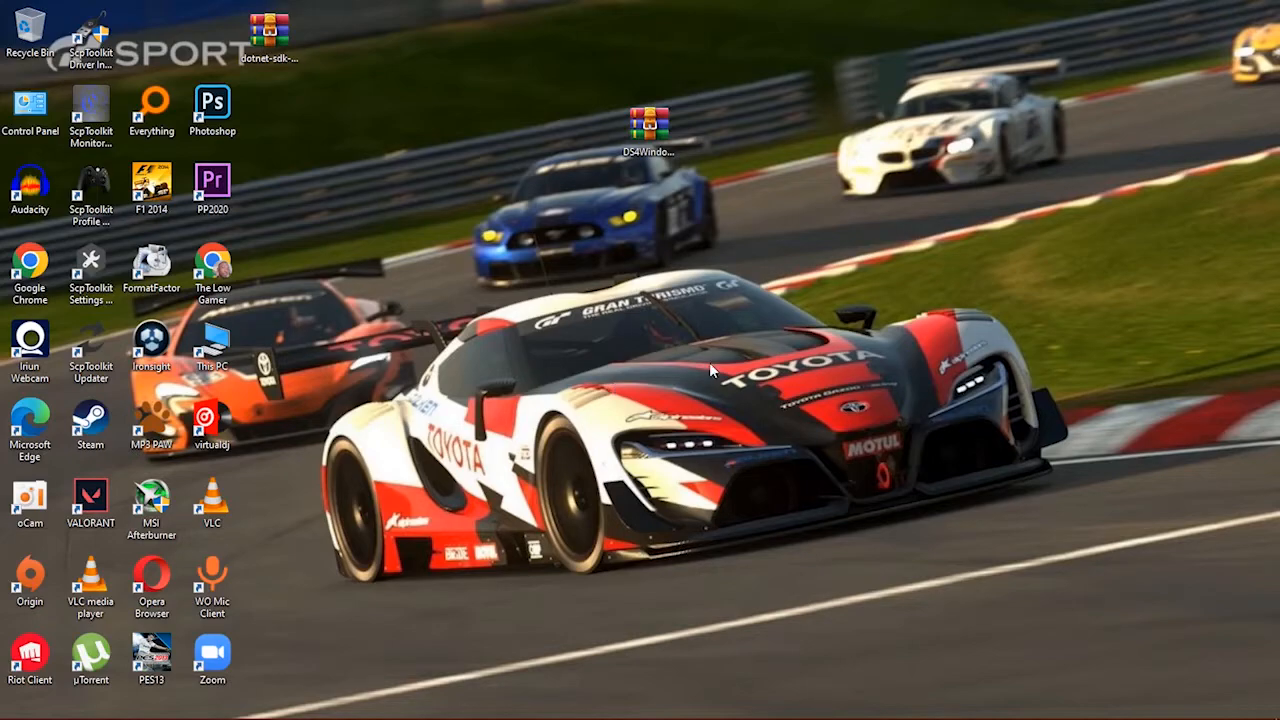
# Extract the DS4Windows zip here and move the extracted folder to a free desktop spot
pyautogui.click(699, 120)
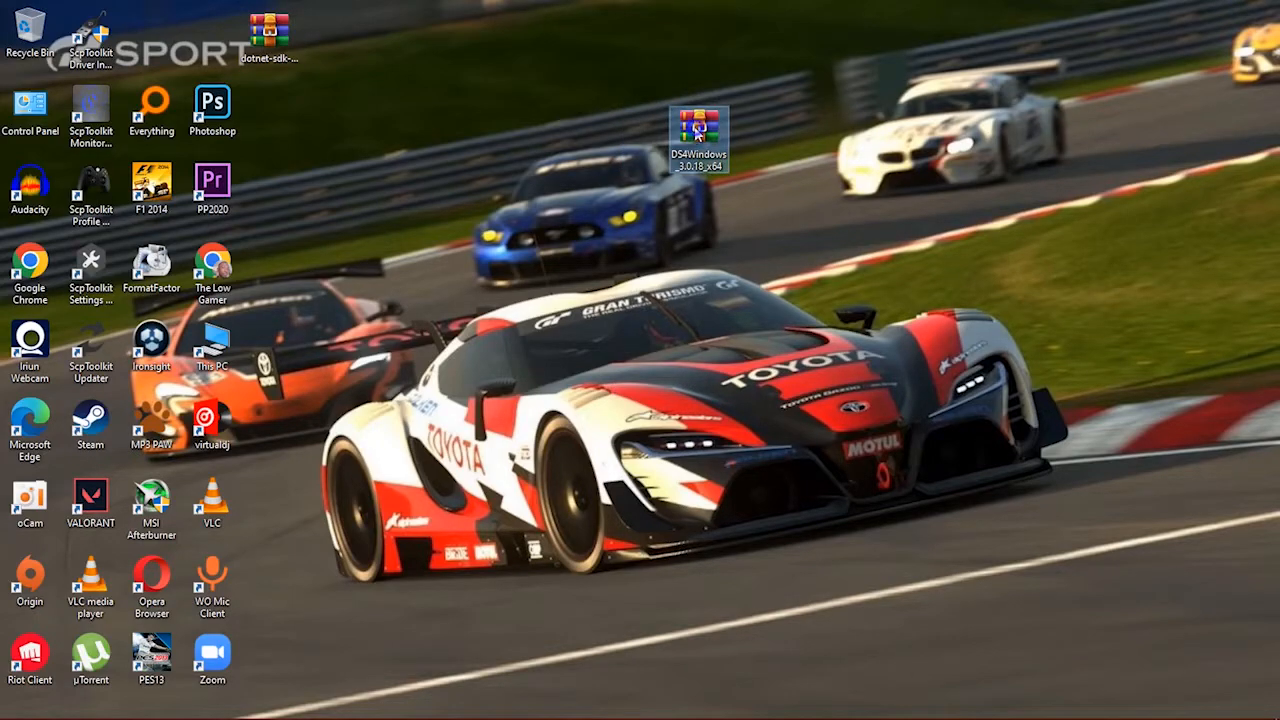
pyautogui.rightClick(699, 130)
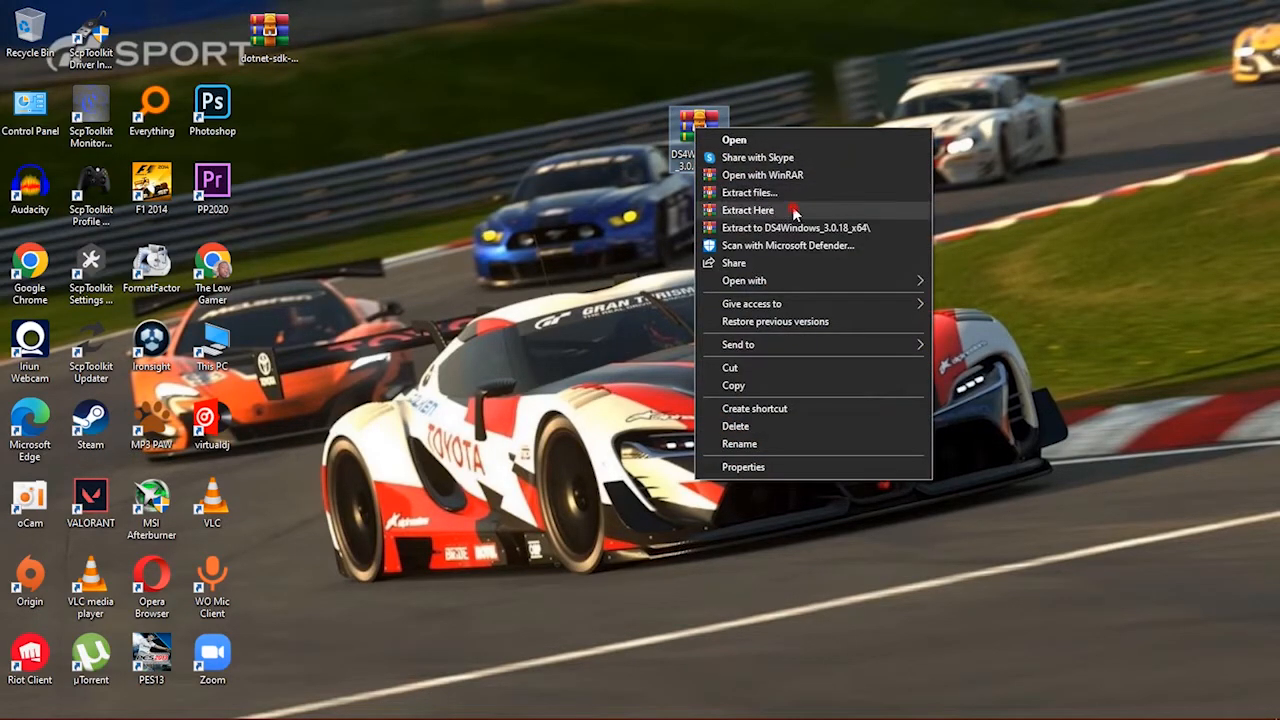
pyautogui.click(747, 210)
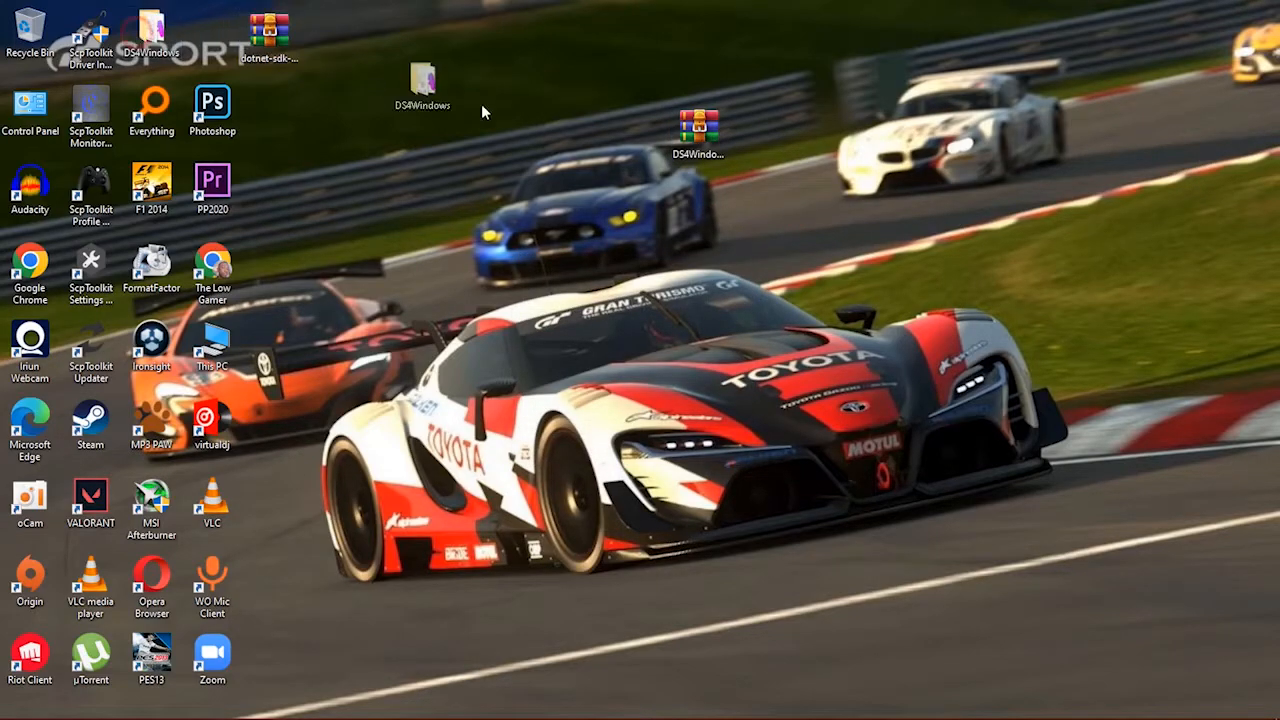
pyautogui.moveTo(423, 90); pyautogui.dragTo(527, 130)
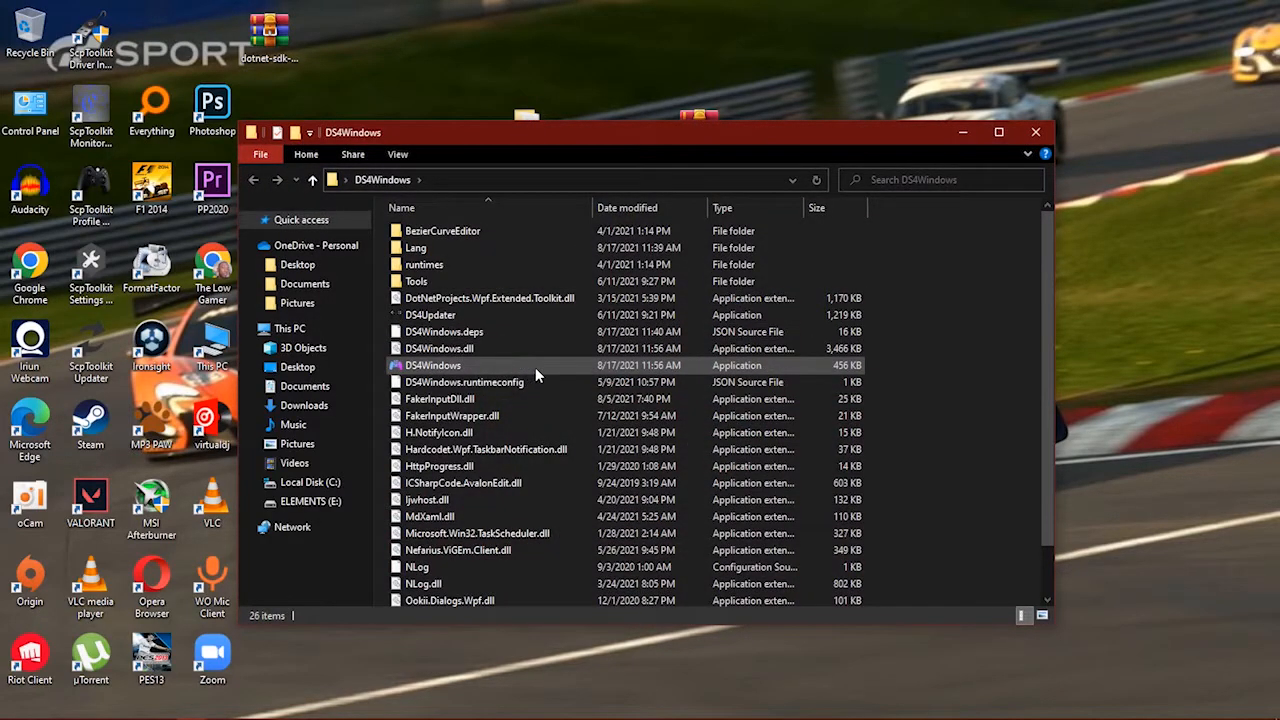
pyautogui.moveTo(560, 365)
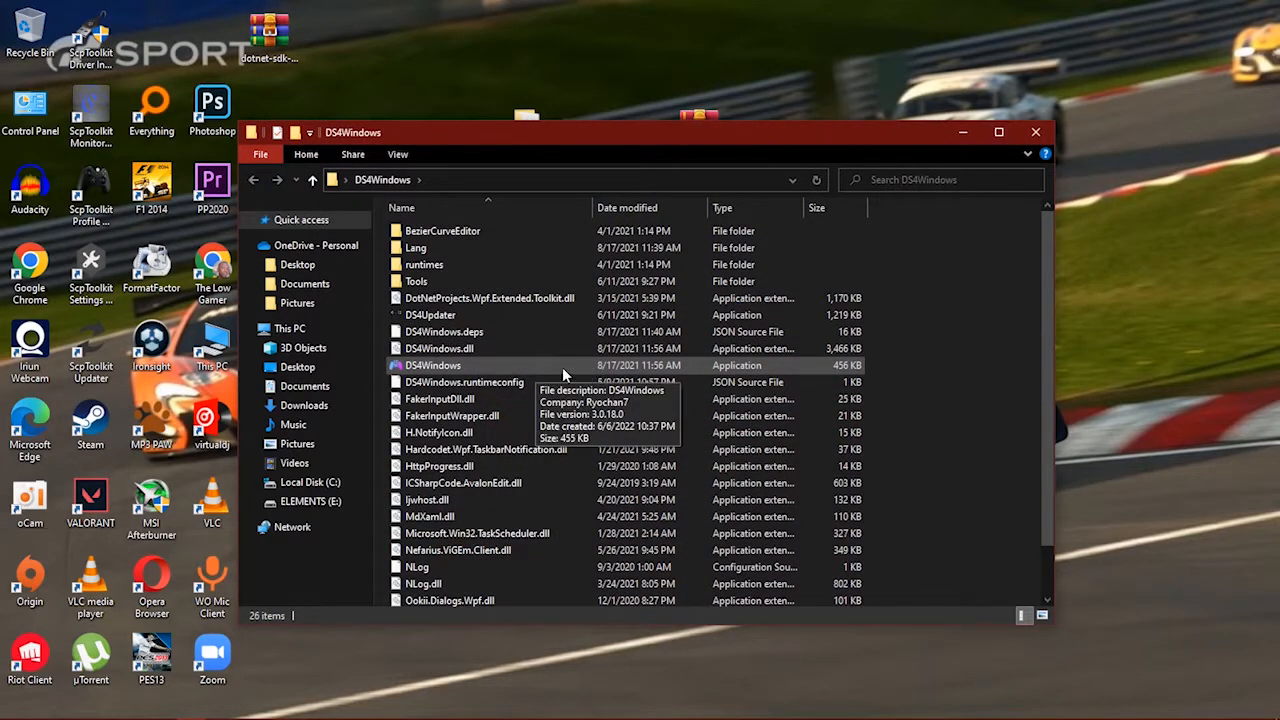
# Launch DS4Windows.exe from its folder and reposition the app window
pyautogui.click(433, 365)
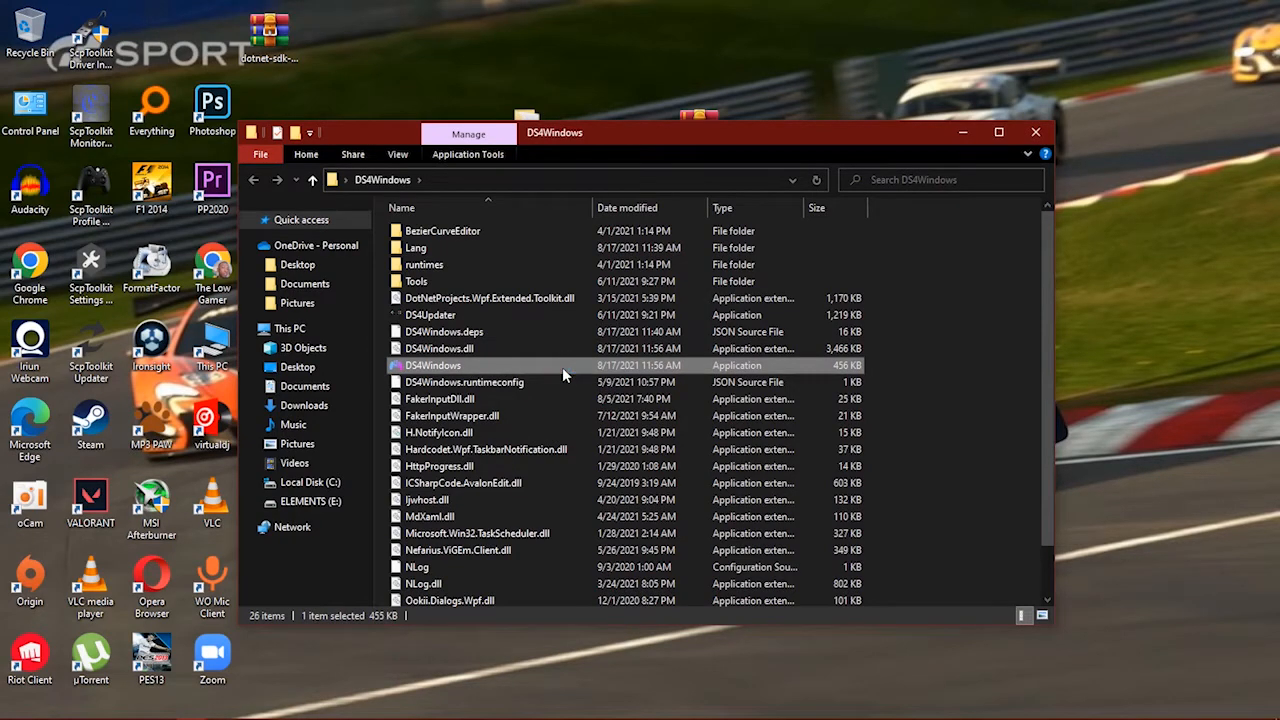
pyautogui.doubleClick(432, 365)
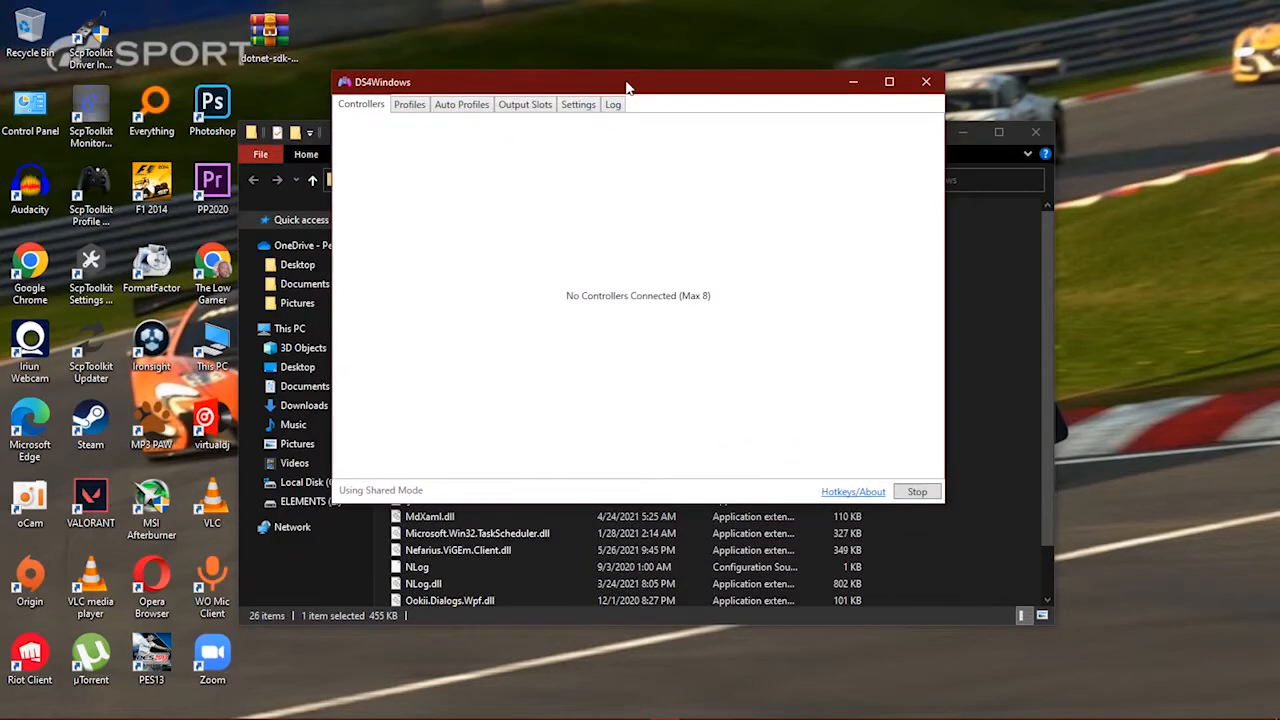
pyautogui.moveTo(628, 85); pyautogui.dragTo(640, 87)
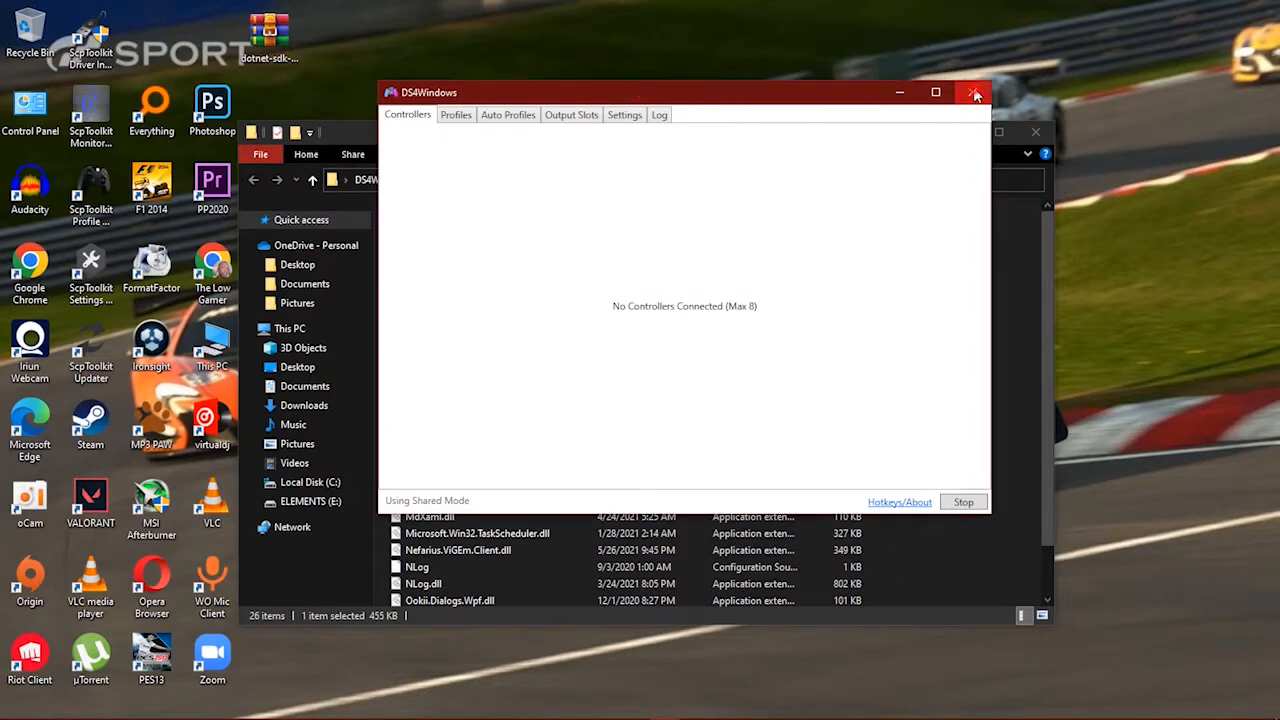
# Close DS4Windows and move the dotnet-sdk archive toward the desktop centre
pyautogui.click(975, 92)
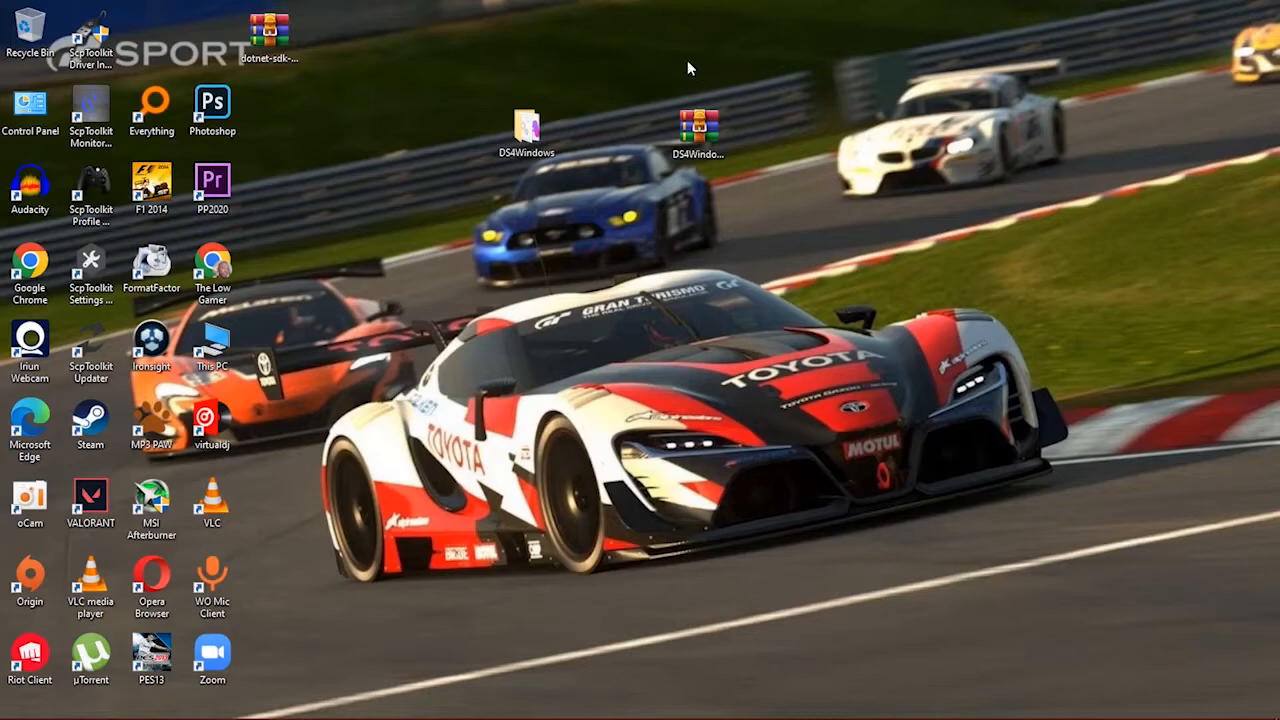
pyautogui.moveTo(267, 40); pyautogui.dragTo(592, 80)
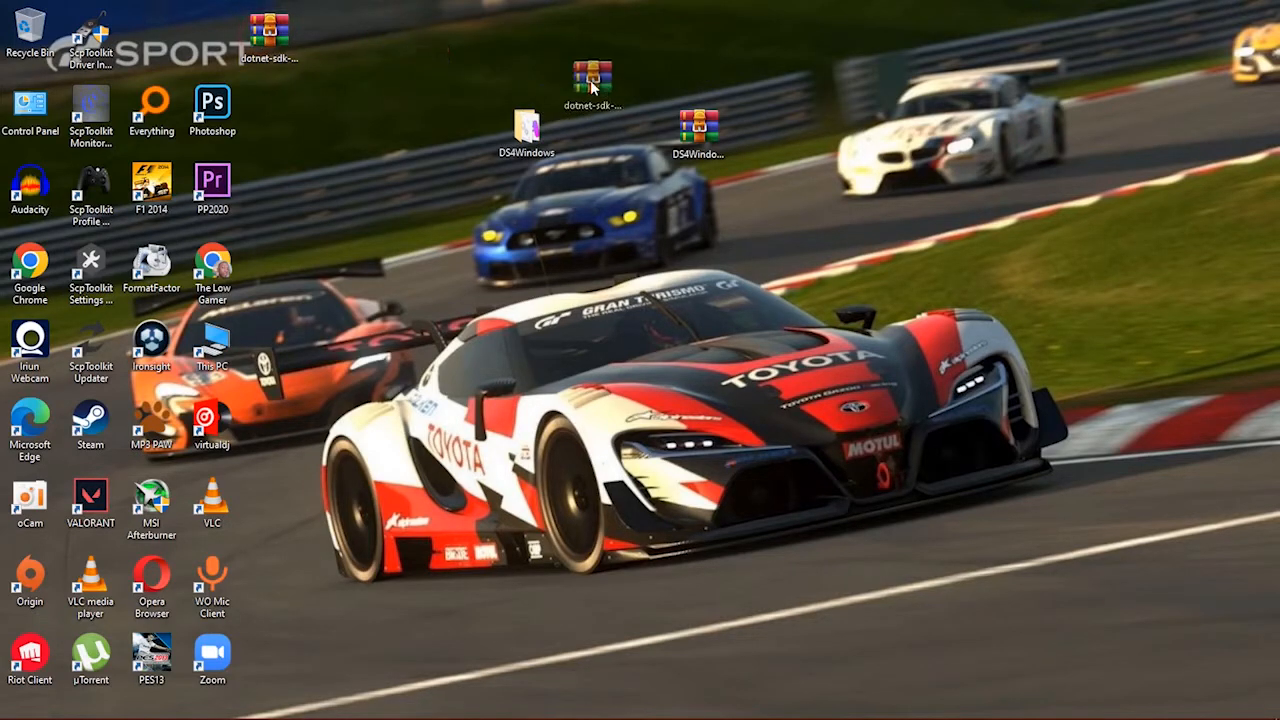
pyautogui.moveTo(590, 80); pyautogui.dragTo(608, 300)
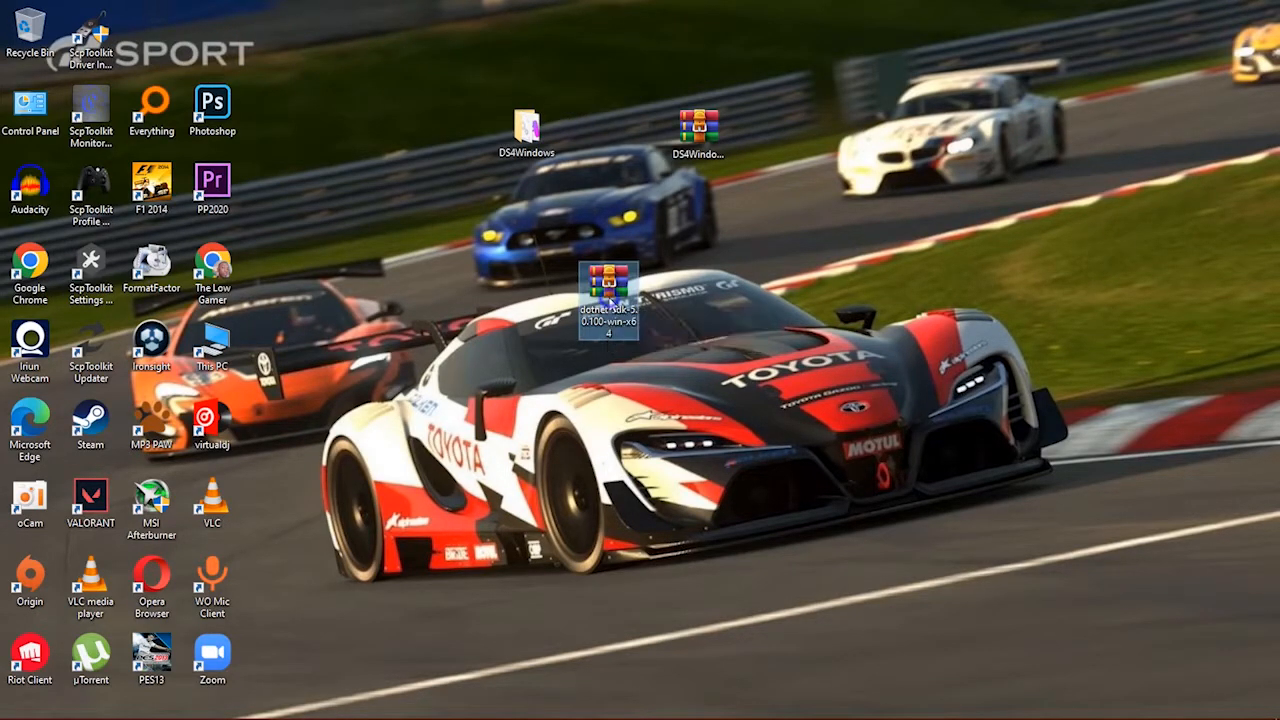
pyautogui.rightClick(607, 297)
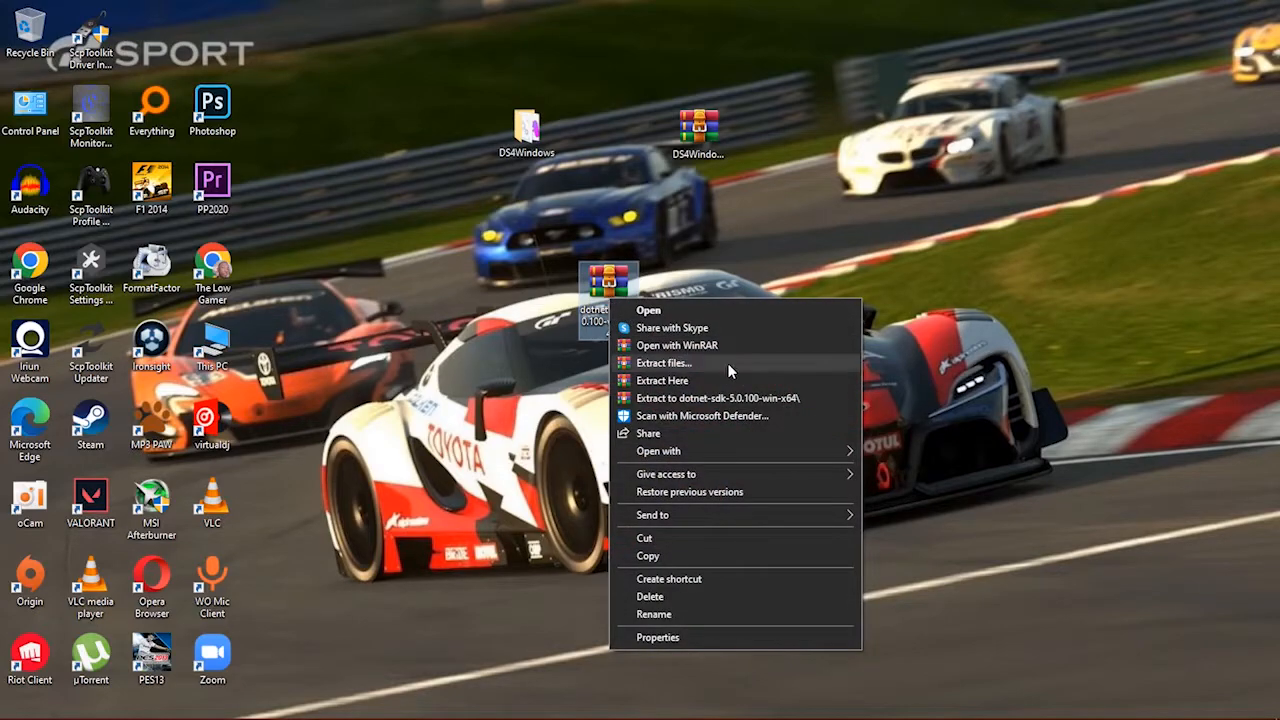
# Extract the .NET SDK 5.0.100 installer, run it, and confirm cancelling setup
pyautogui.click(661, 380)
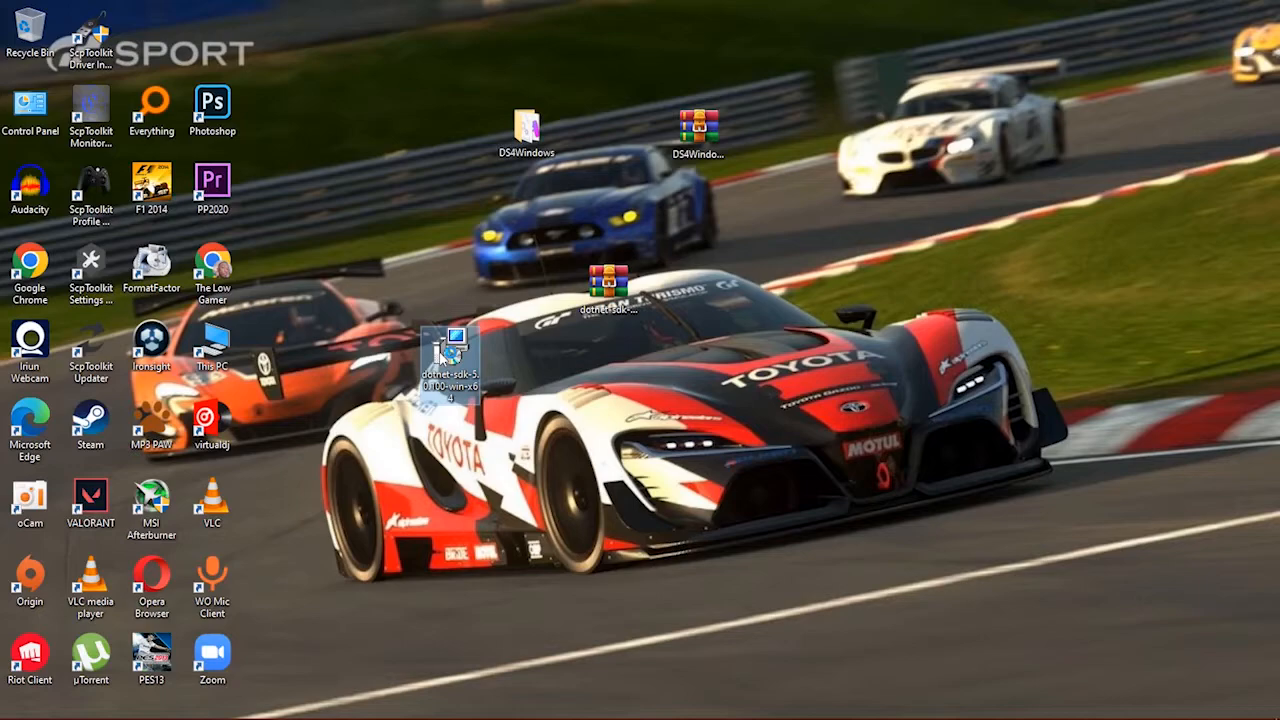
pyautogui.doubleClick(448, 350)
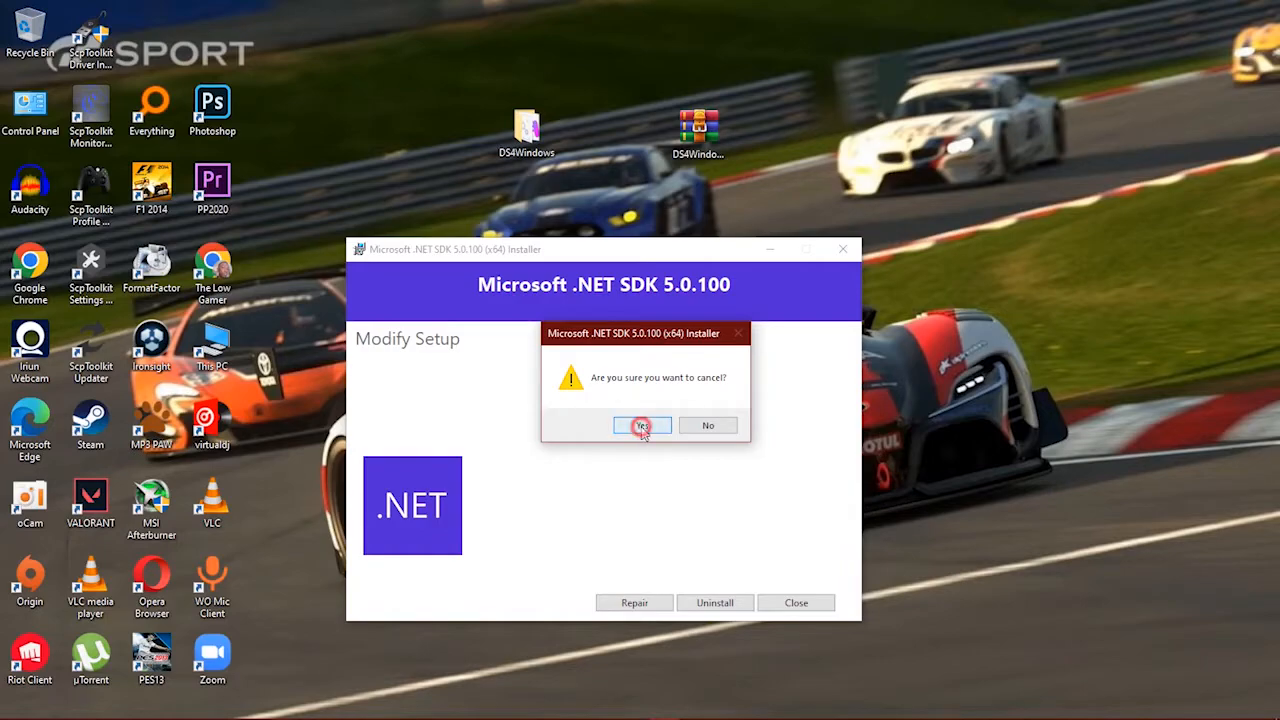
pyautogui.click(642, 425)
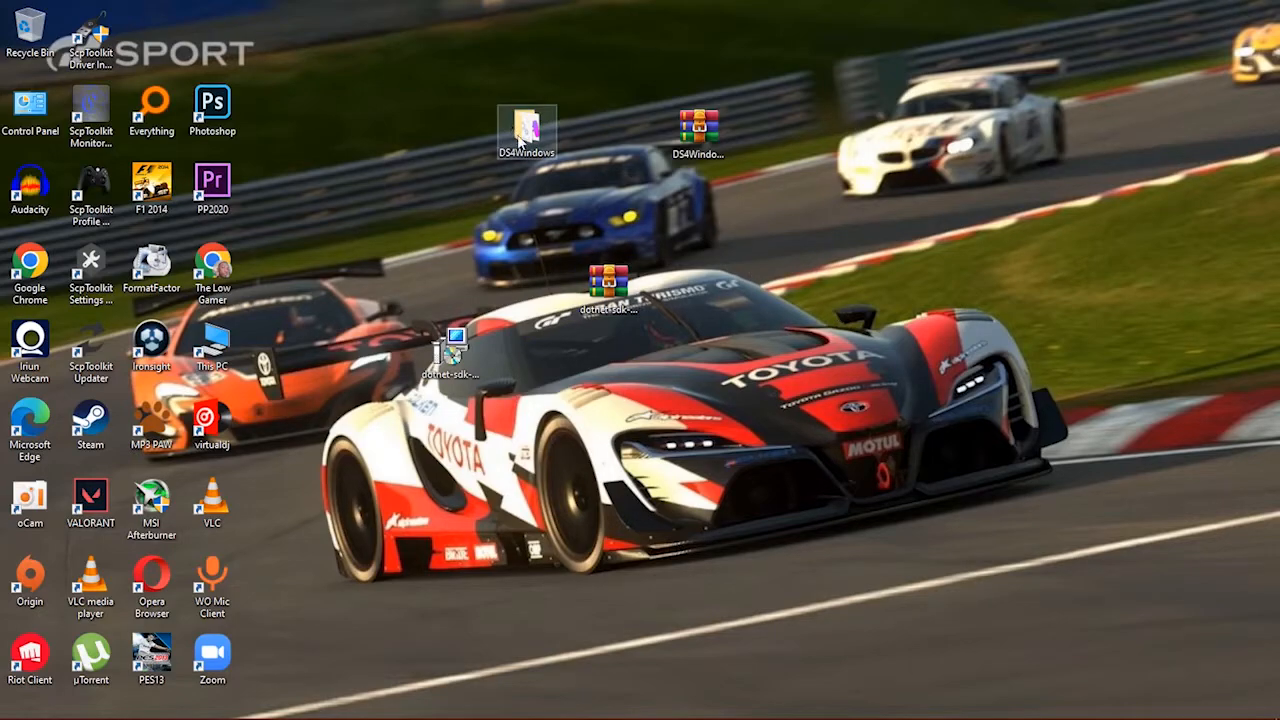
# Reopen the DS4Windows folder, start the controller service, and bring up the welcome guide
pyautogui.doubleClick(527, 125)
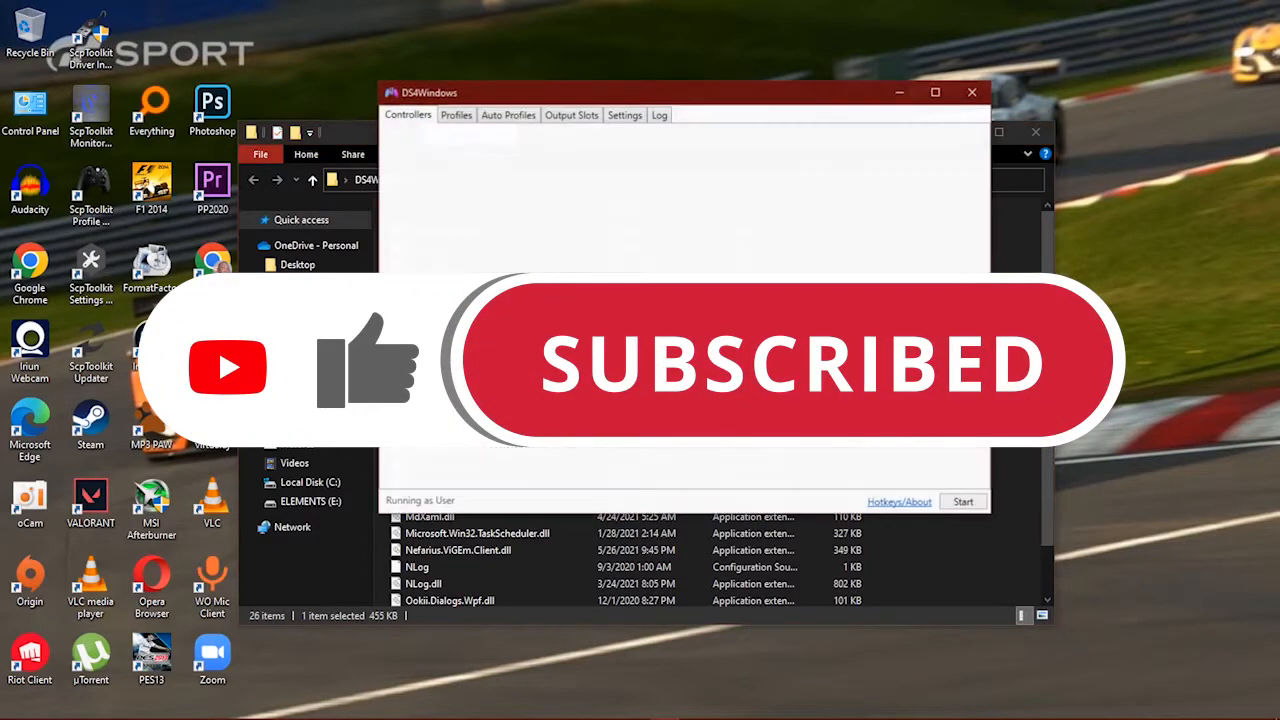
pyautogui.click(963, 501)
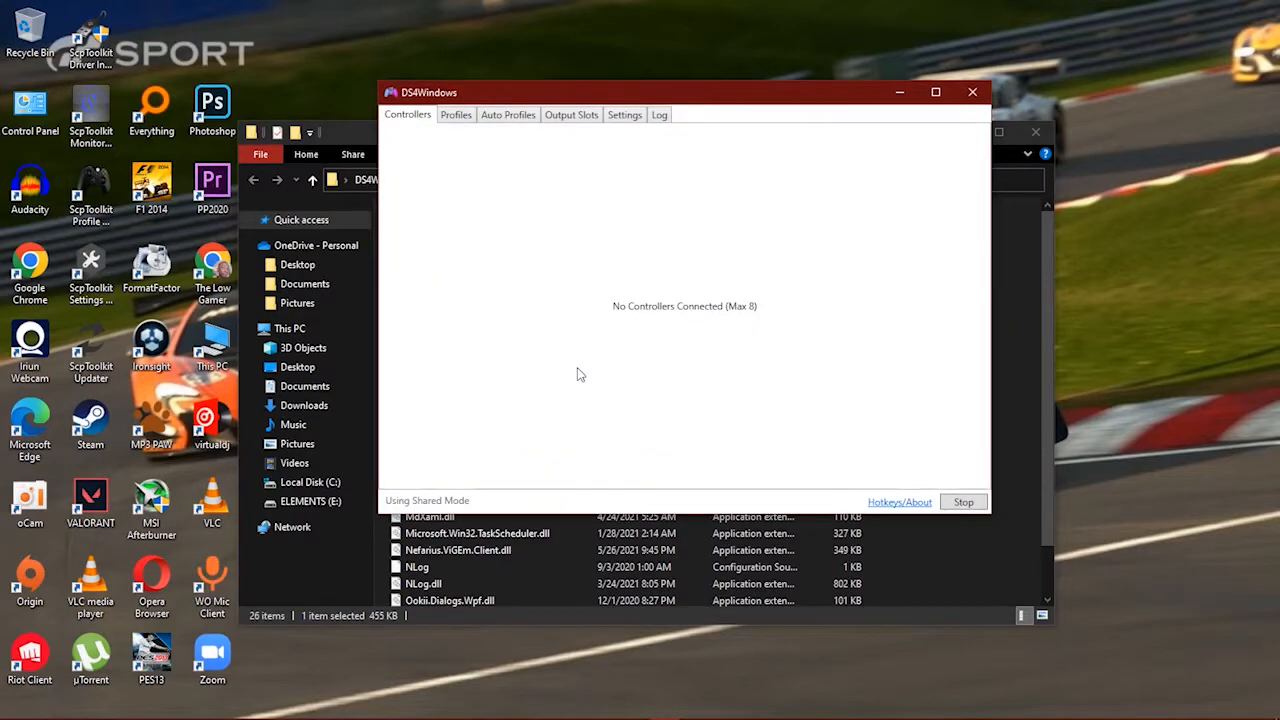
pyautogui.moveTo(586, 305)
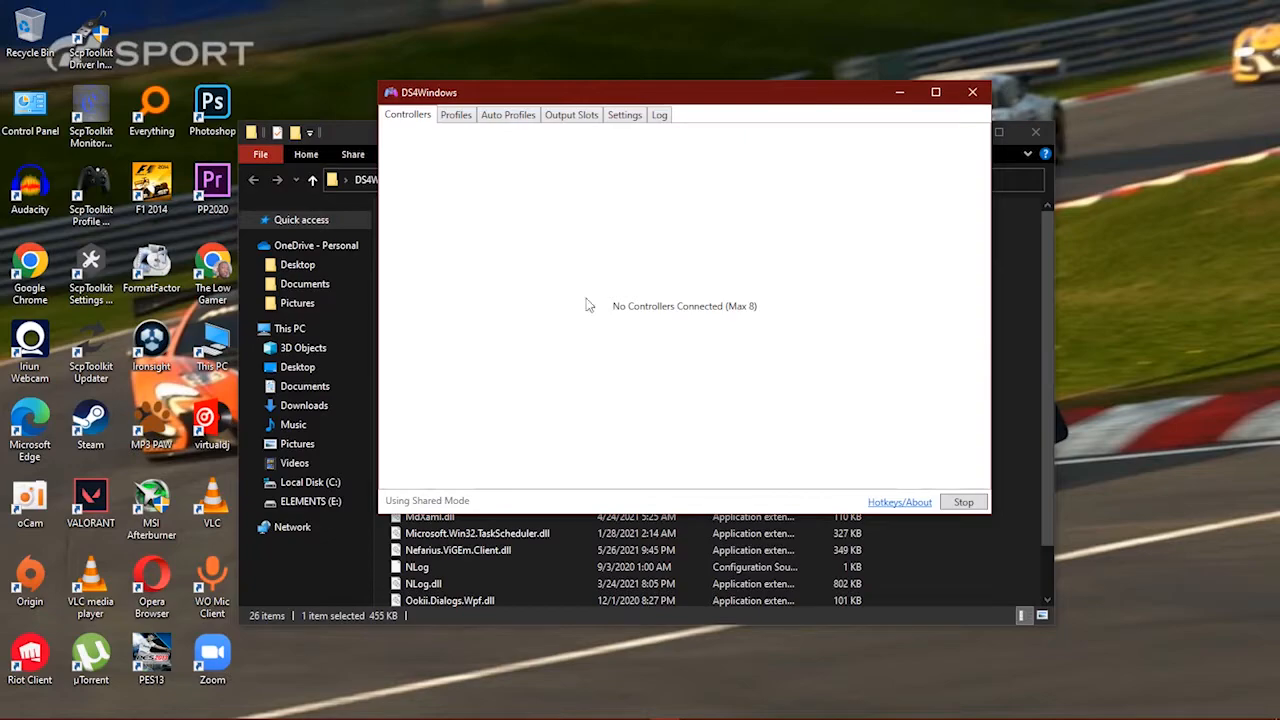
pyautogui.click(624, 114)
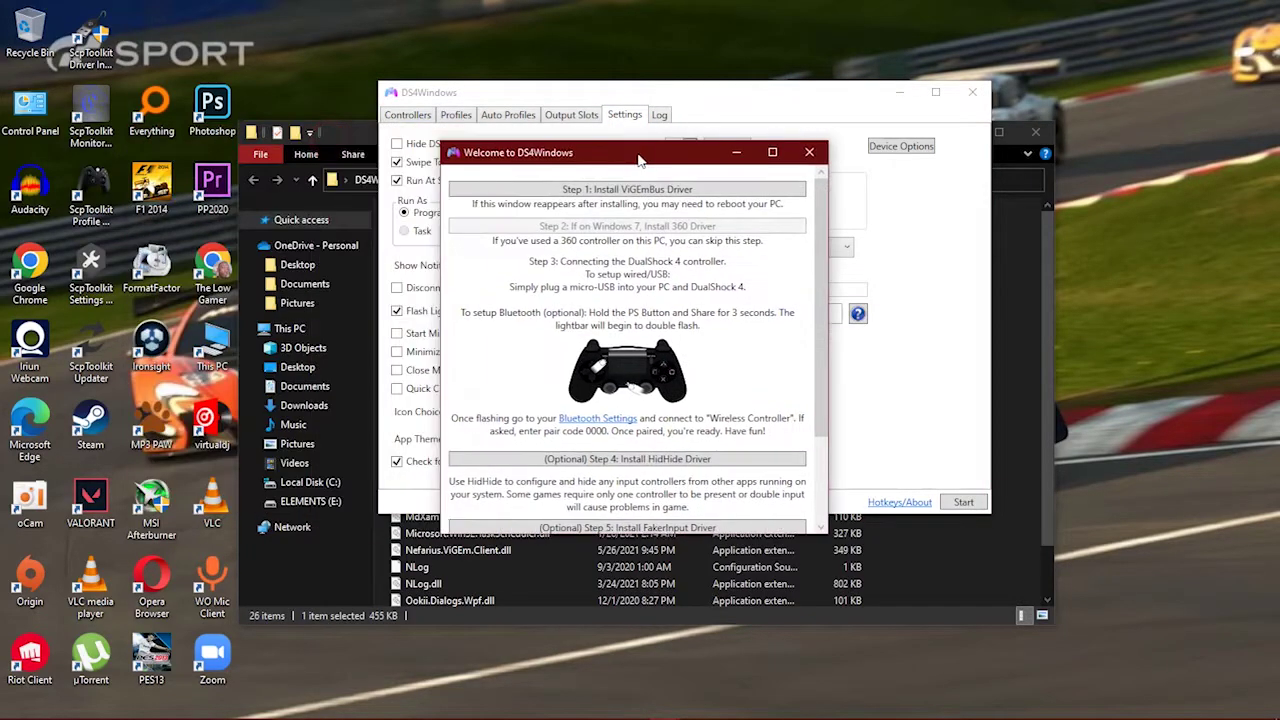
# Read through the driver installation steps in the welcome guide and dismiss it with Finished
pyautogui.moveTo(640, 152); pyautogui.dragTo(638, 111)
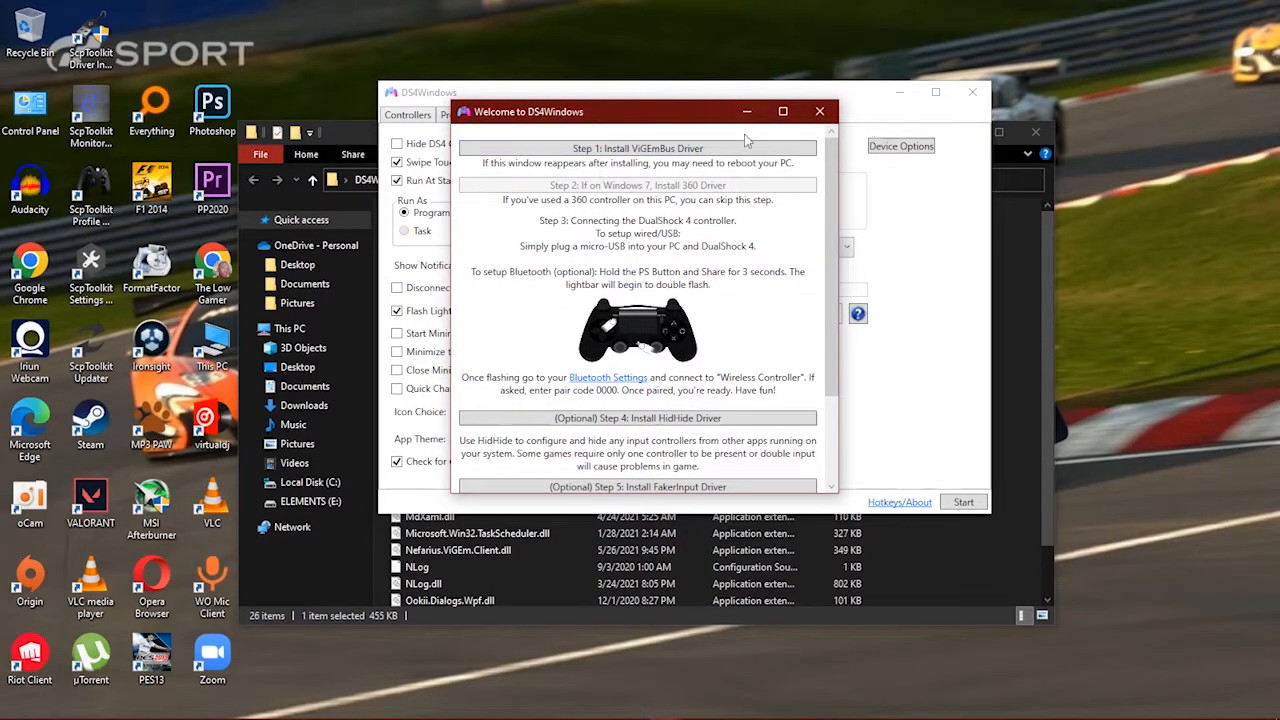
pyautogui.moveTo(510, 405)
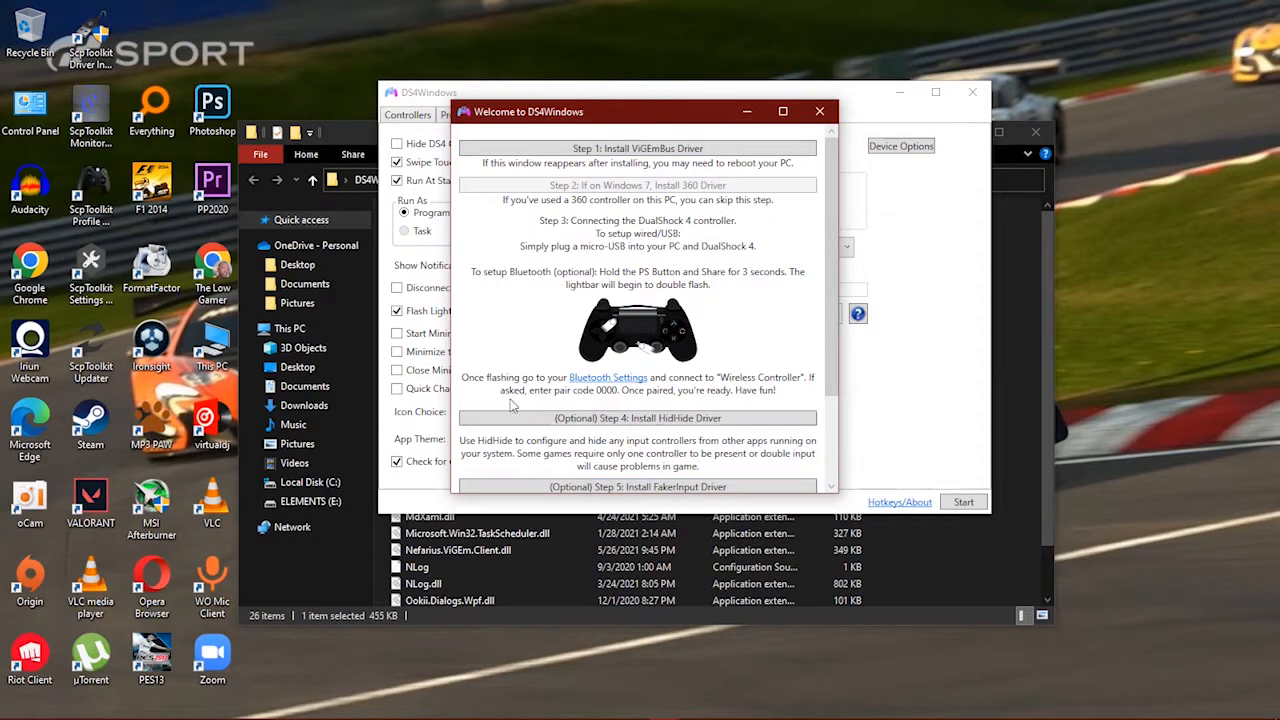
pyautogui.moveTo(660, 525)
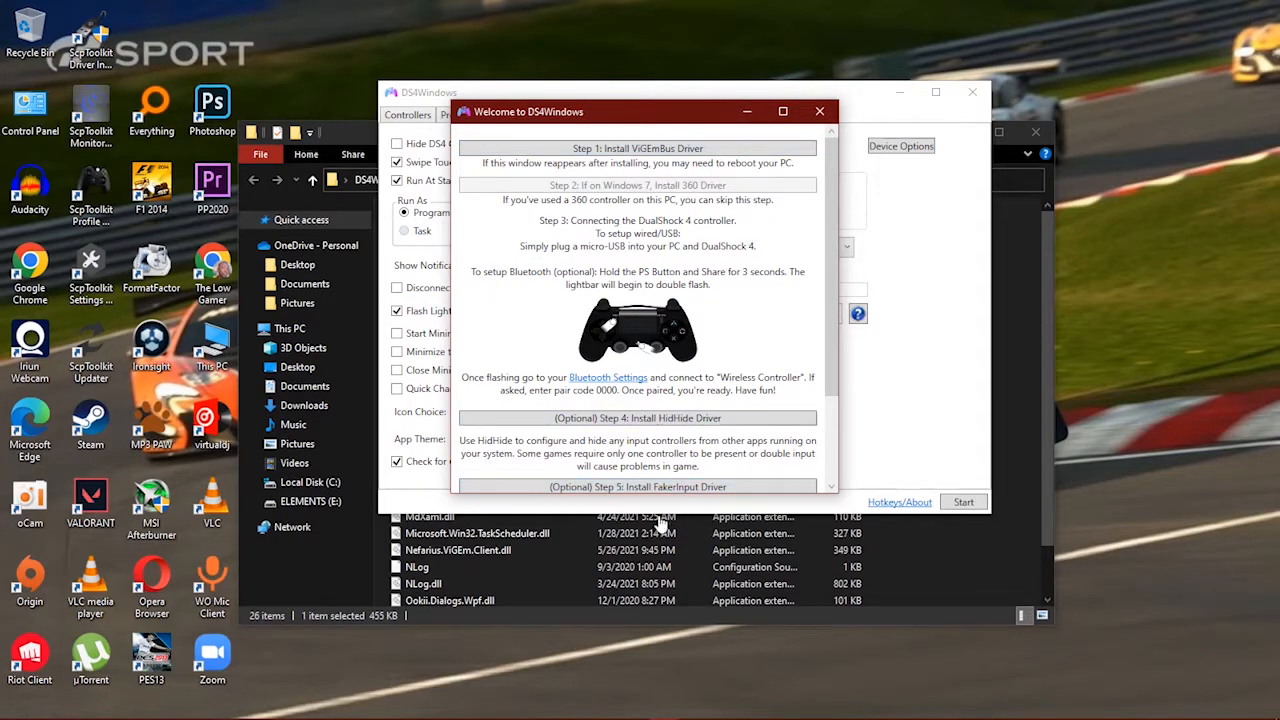
pyautogui.scroll(-3)
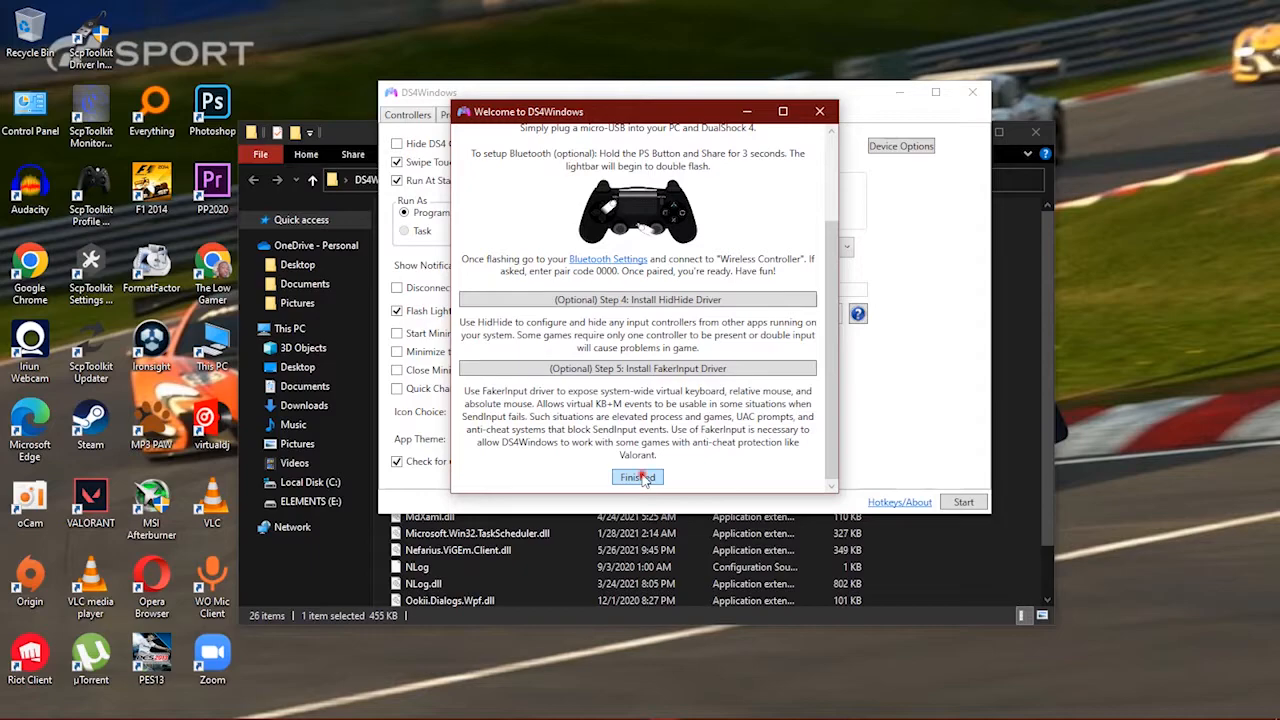
pyautogui.click(637, 477)
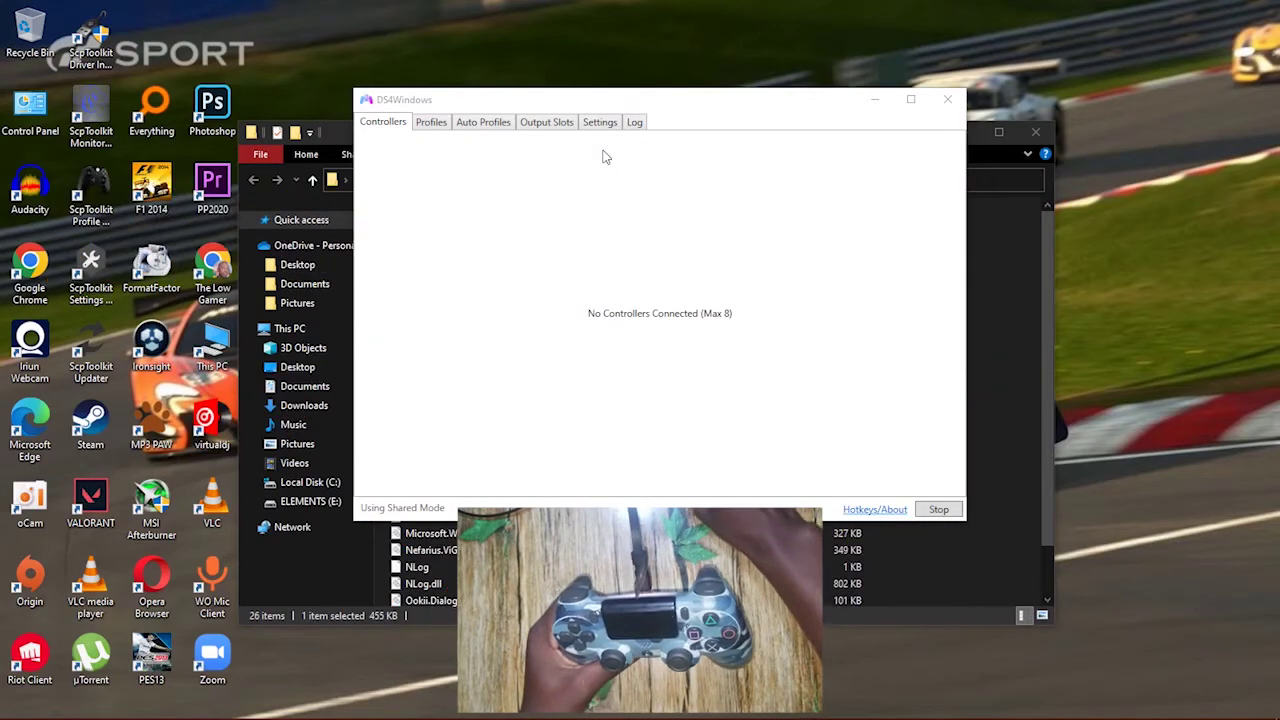
# Close DS4Windows and relaunch DS4Windows.exe from its folder
pyautogui.click(938, 509)
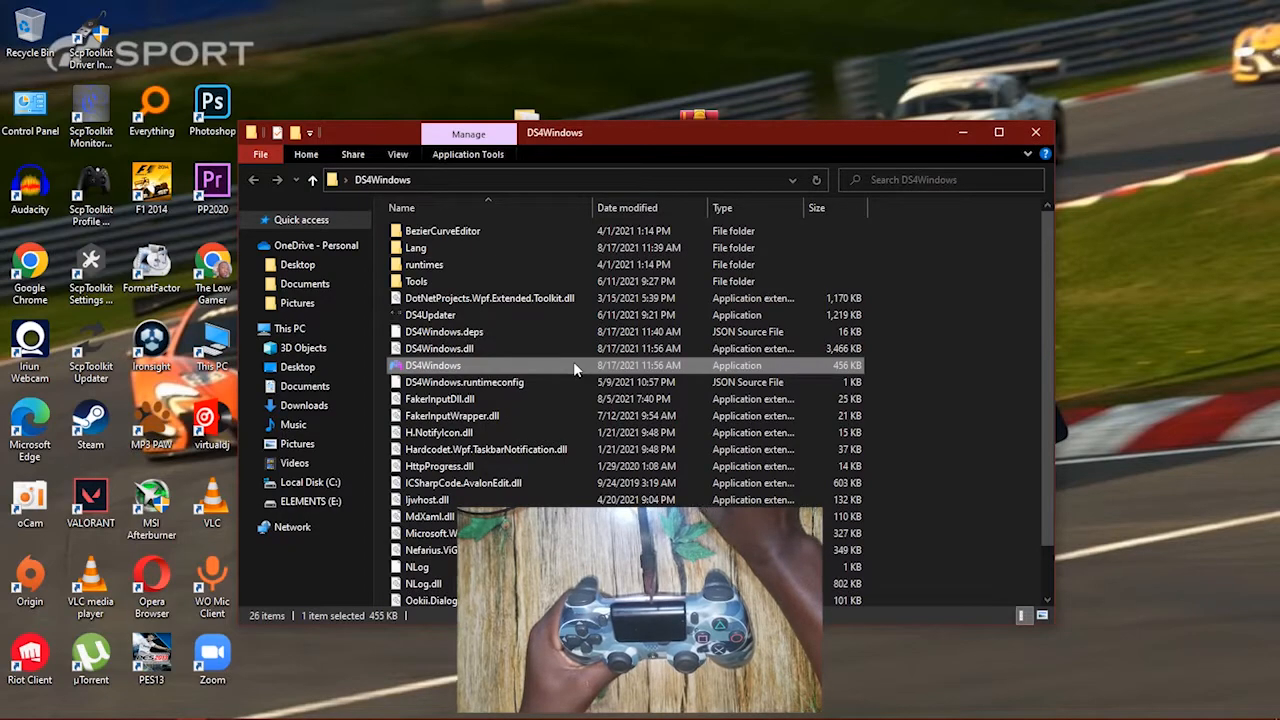
pyautogui.doubleClick(433, 365)
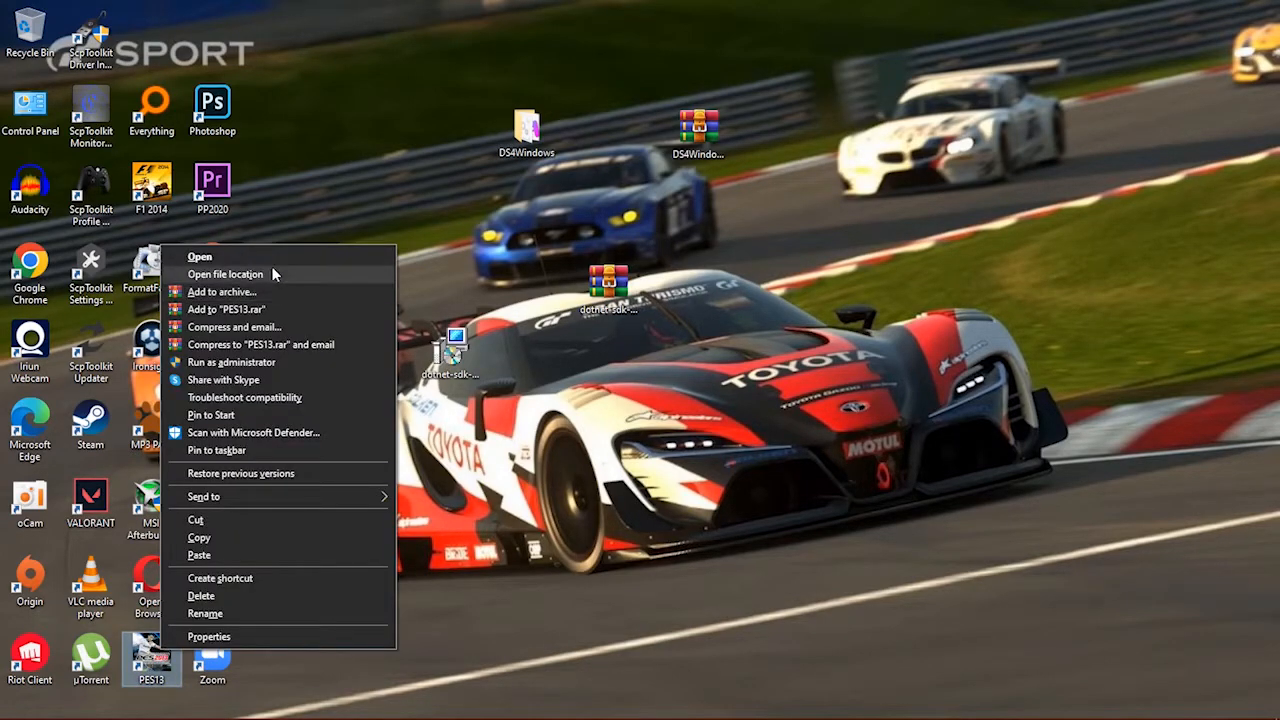
# From the PES13 game folder, run settings.exe, choose XInput under Controller, and save
pyautogui.click(225, 273)
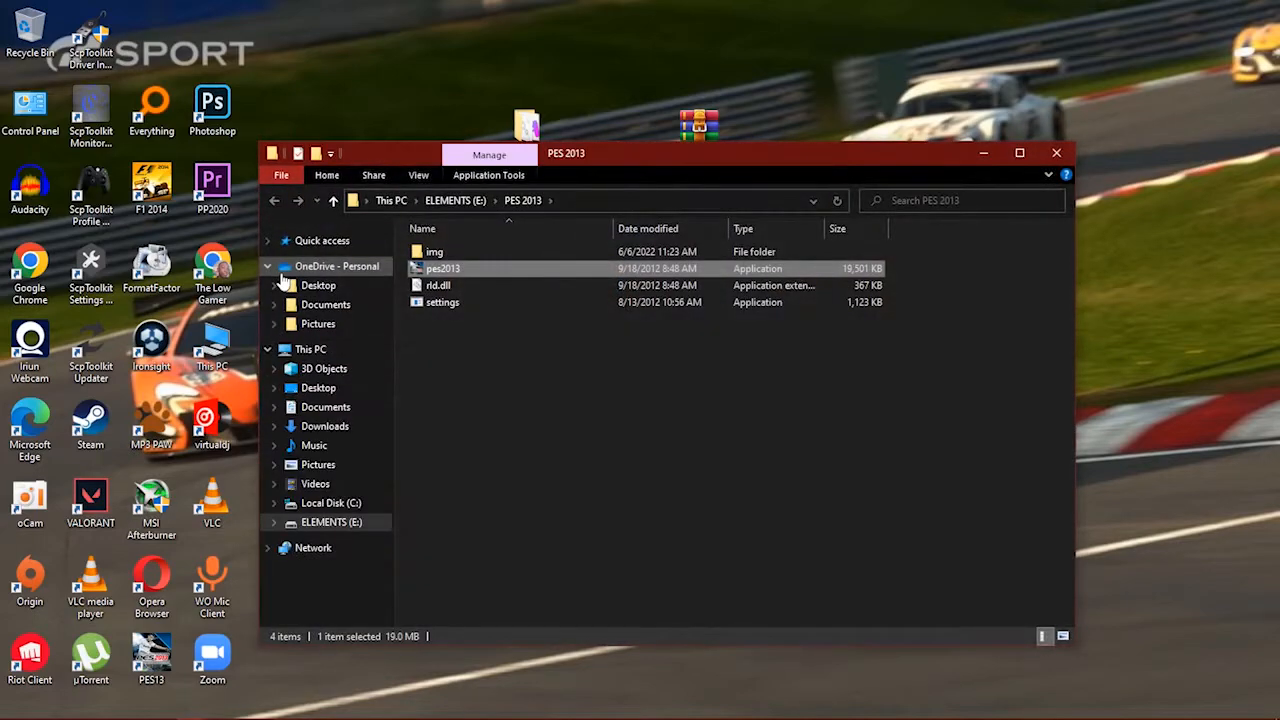
pyautogui.moveTo(480, 302)
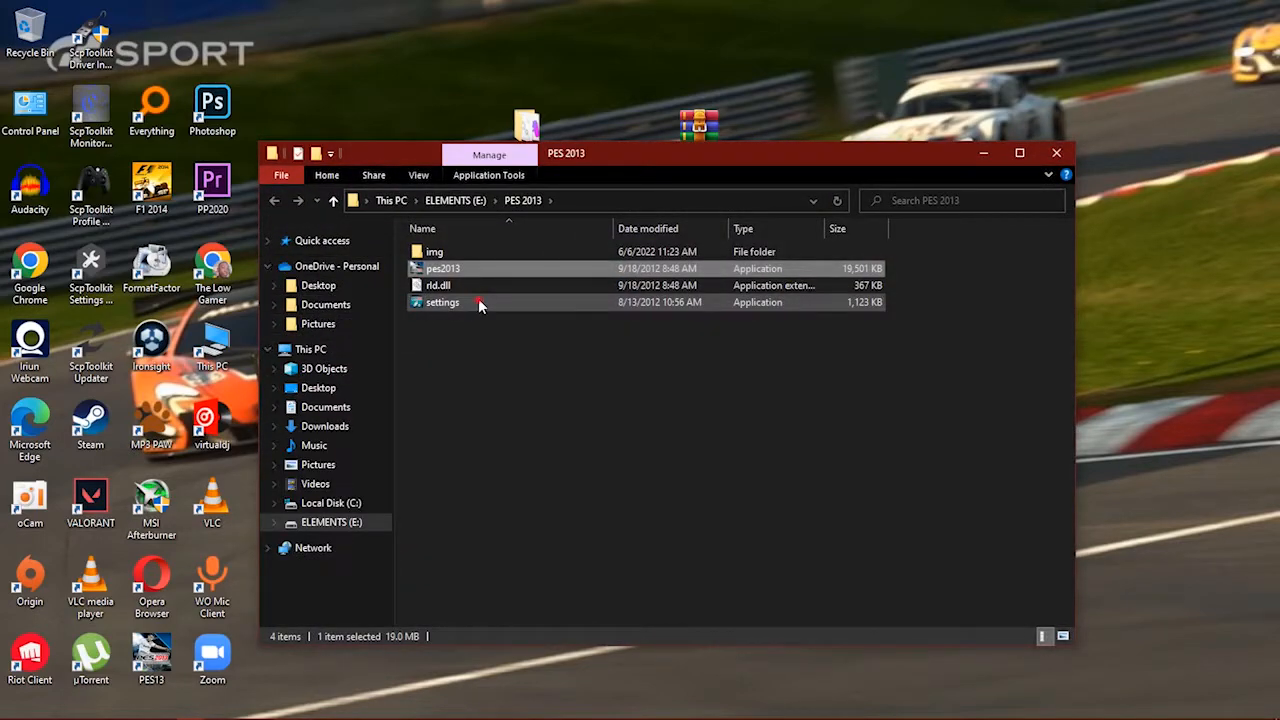
pyautogui.doubleClick(442, 302)
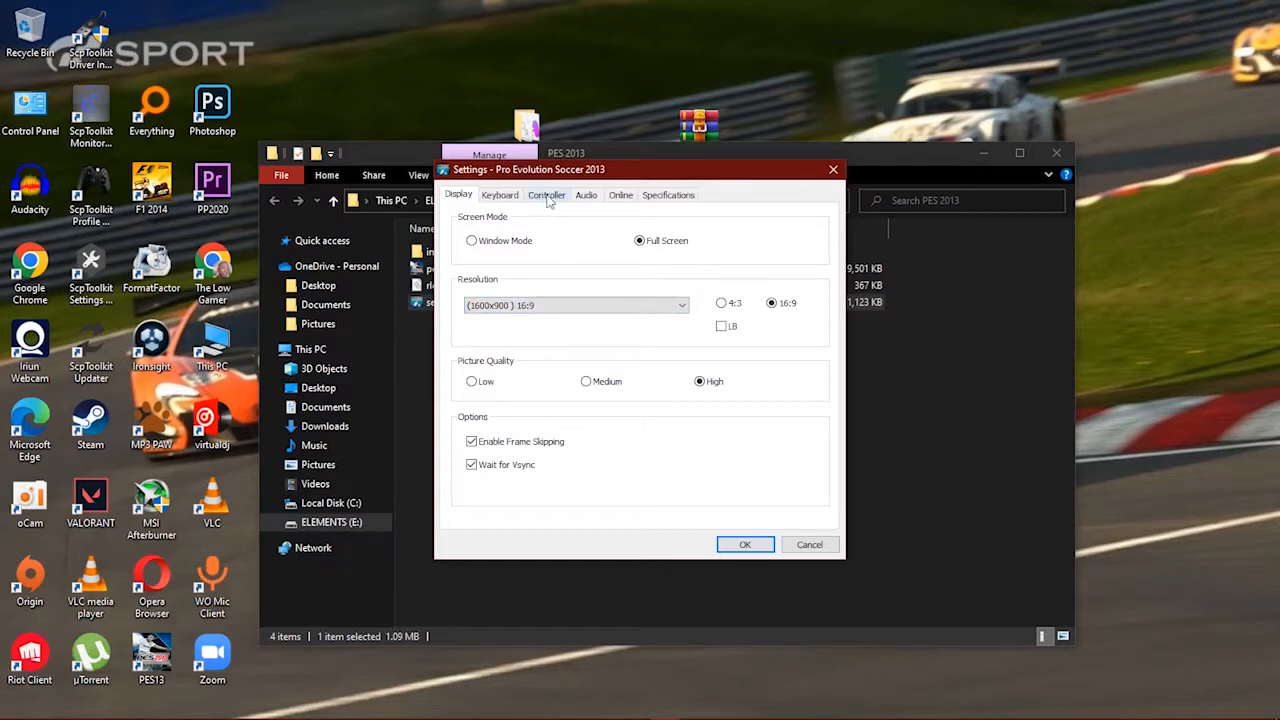
pyautogui.click(547, 194)
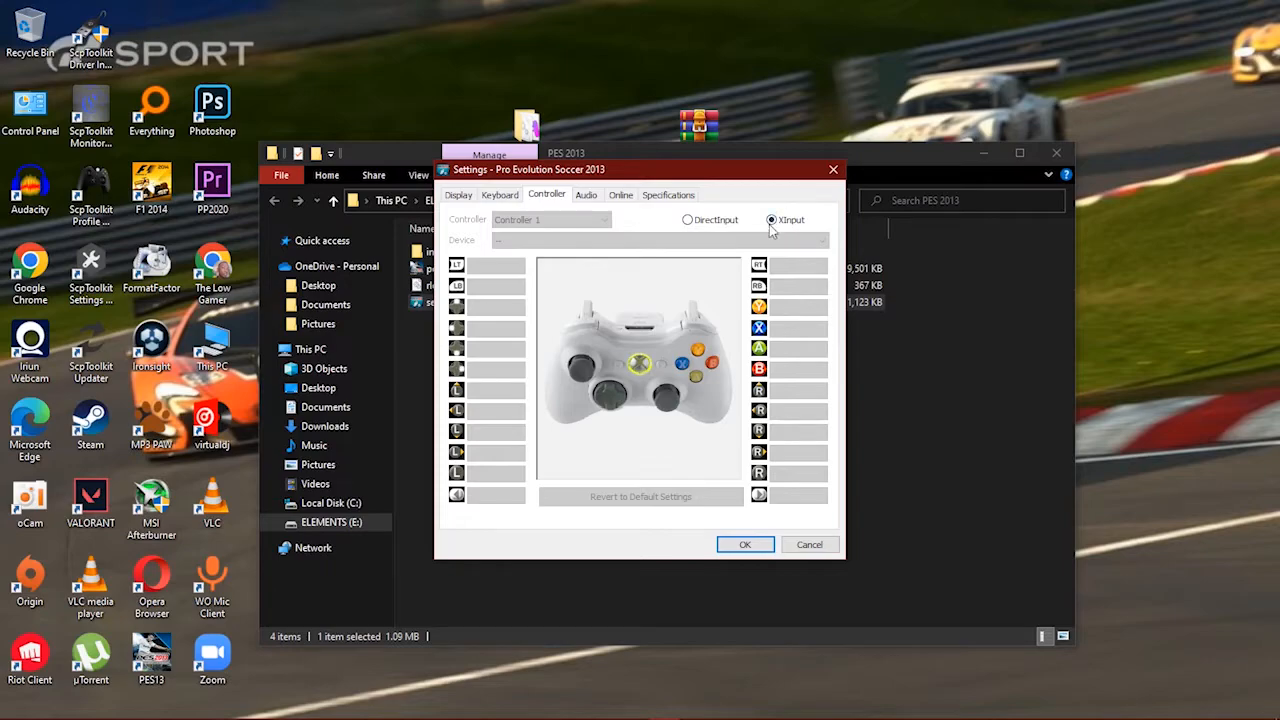
pyautogui.moveTo(918, 163)
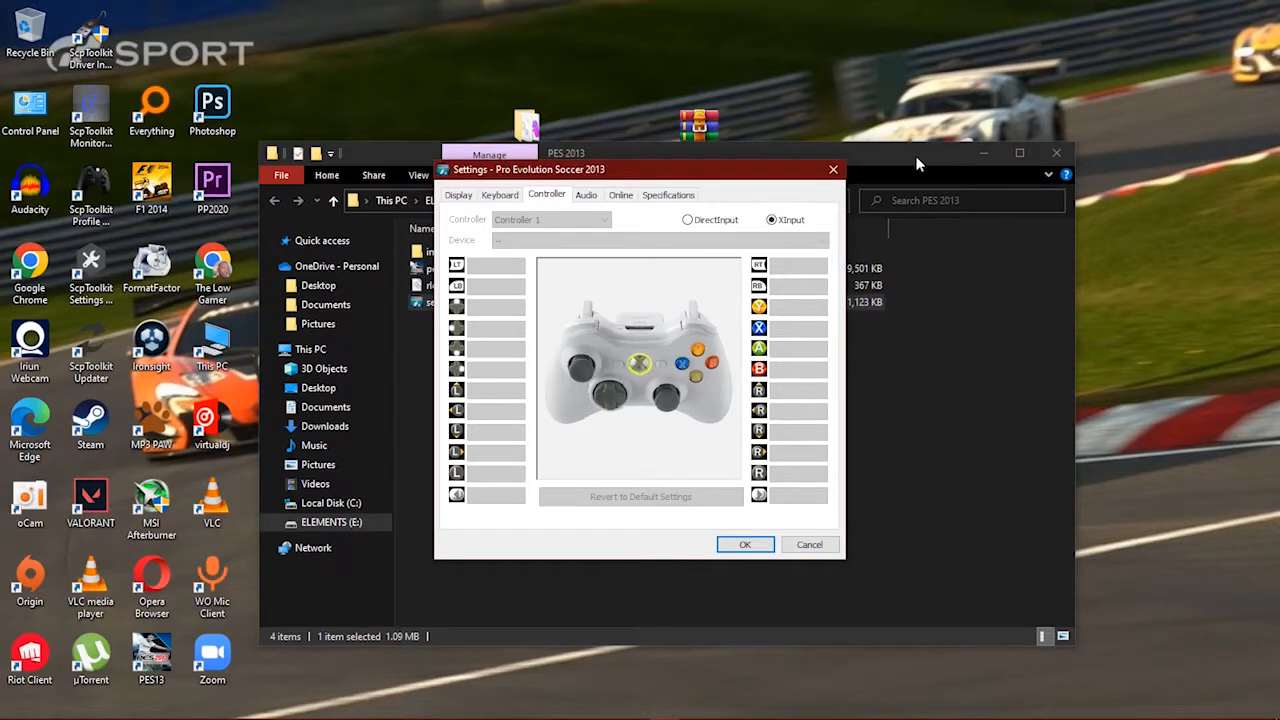
pyautogui.moveTo(770, 218)
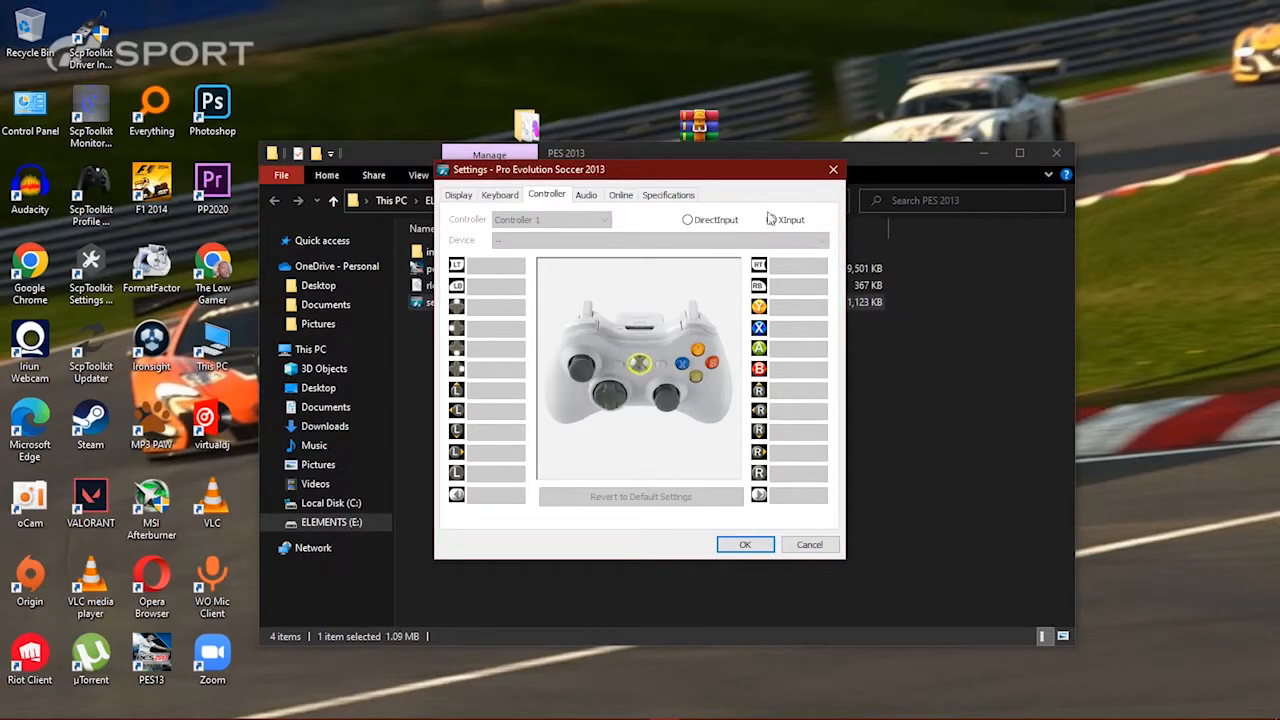
pyautogui.click(771, 219)
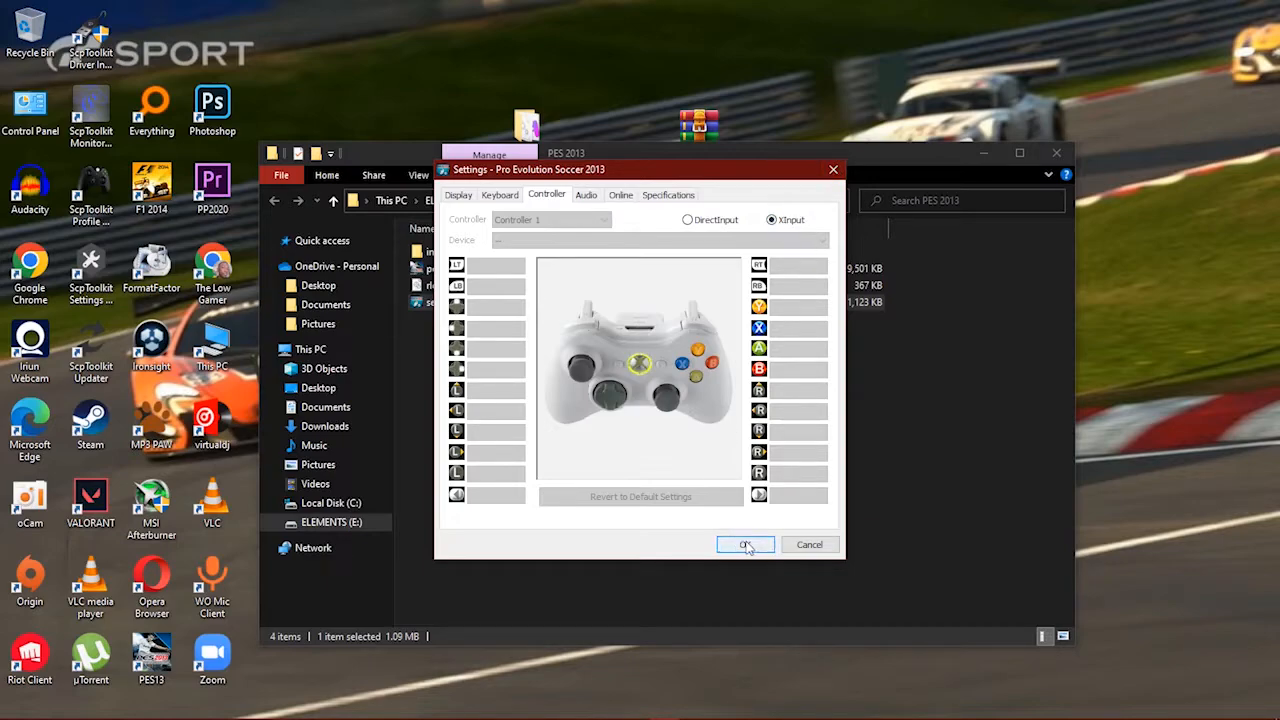
pyautogui.click(745, 544)
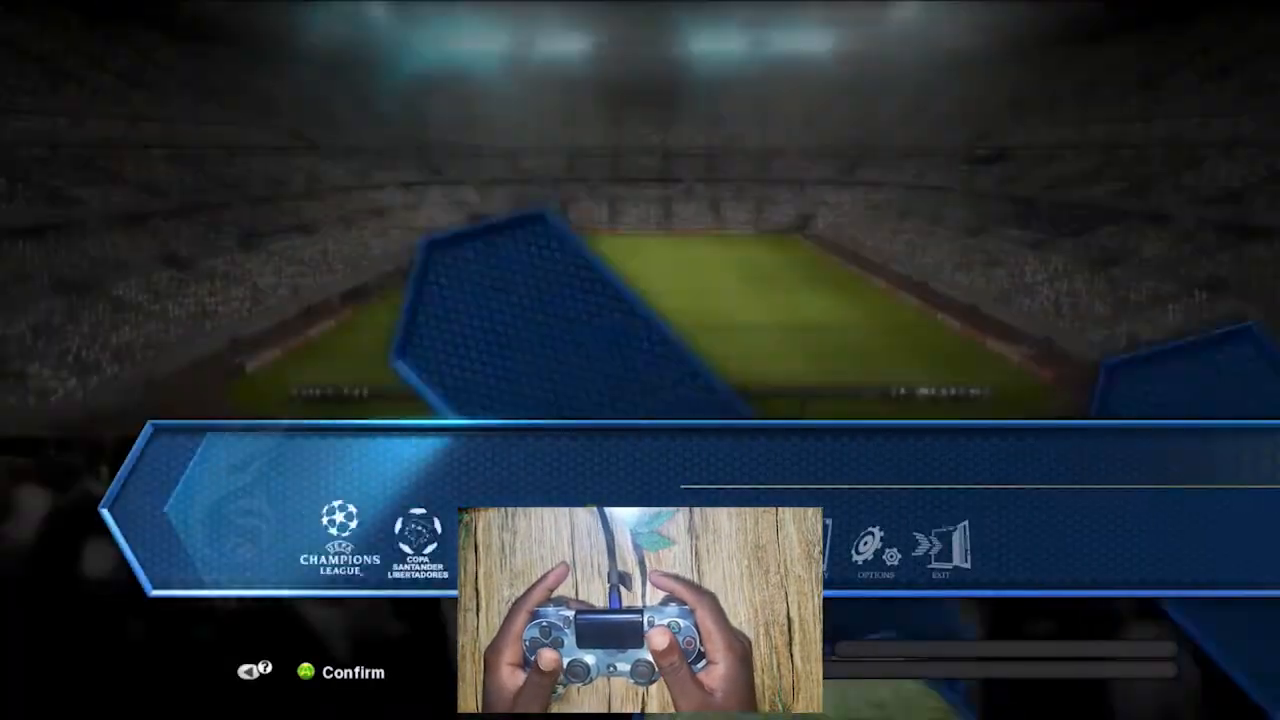
# Choose UEFA Champions League, then Competition, from the PES 2013 main menu
pyautogui.click(337, 545)
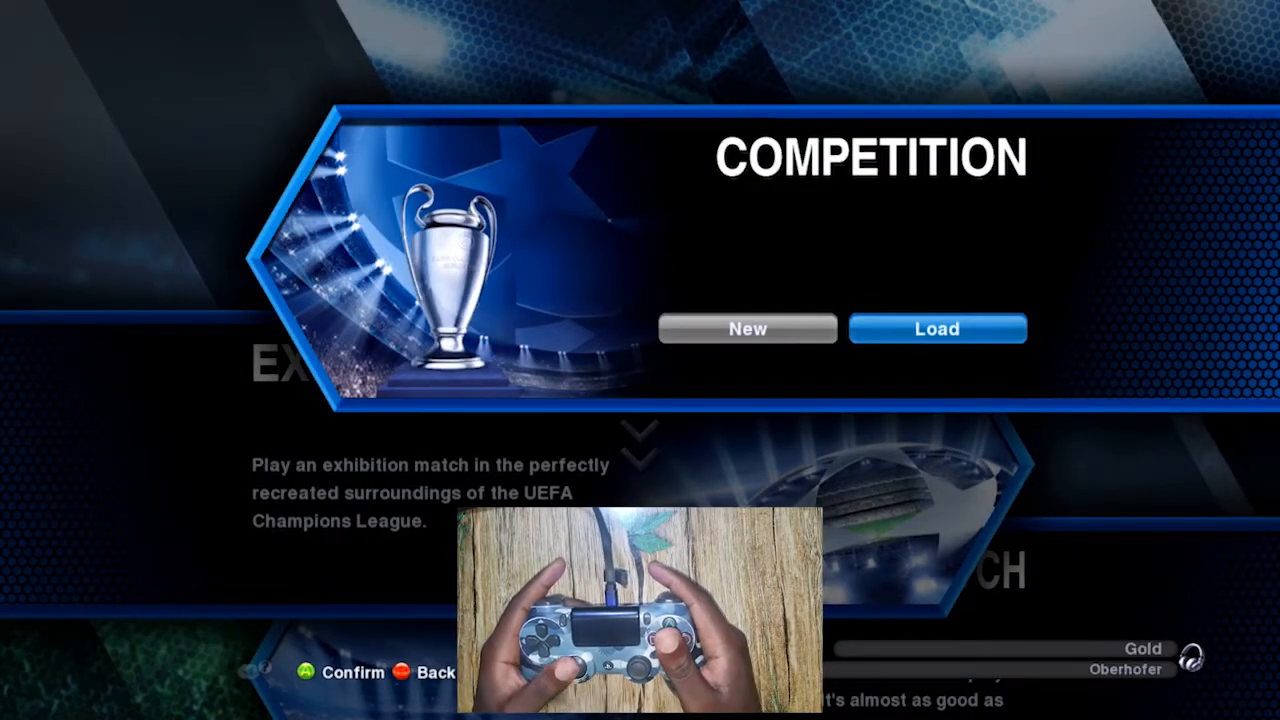
pyautogui.click(747, 328)
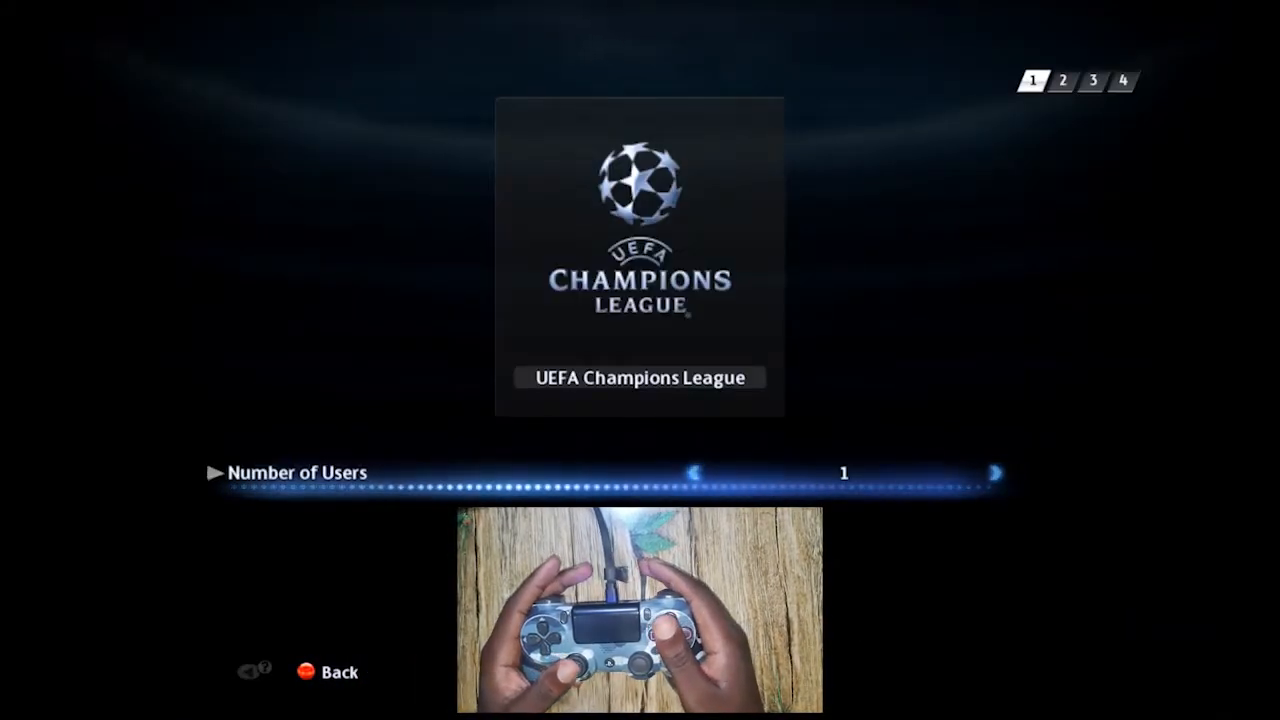